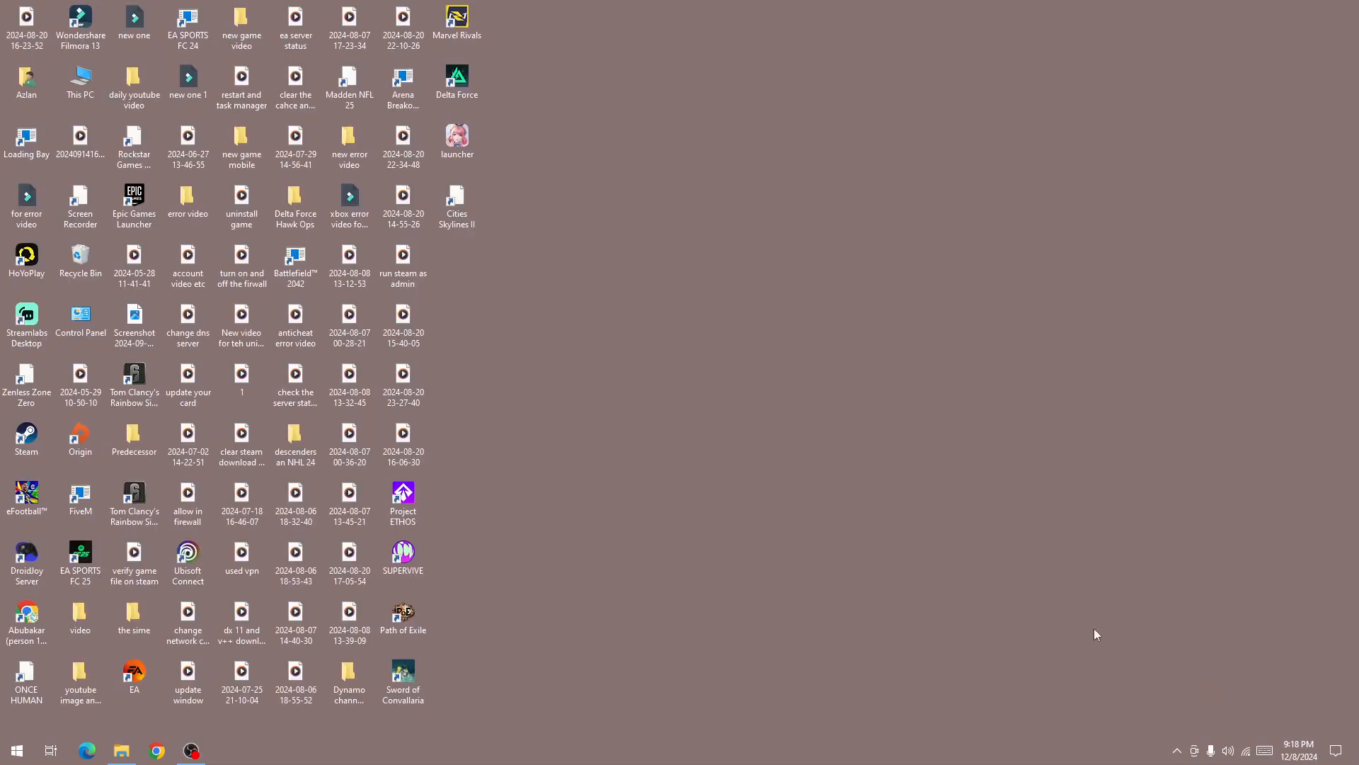
pyautogui.moveTo(1005, 551)
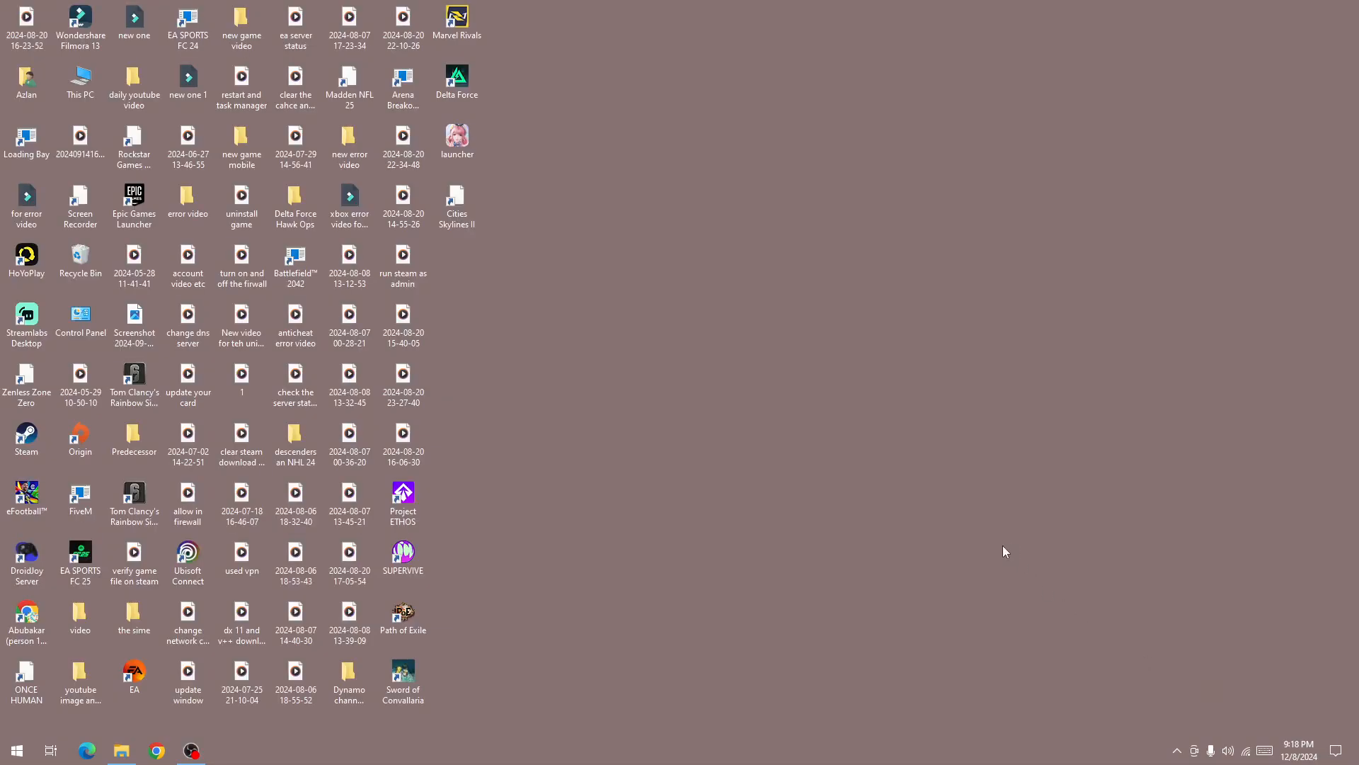
# Launch Steam from the desktop shortcut so it begins logging in.
pyautogui.click(26, 439)
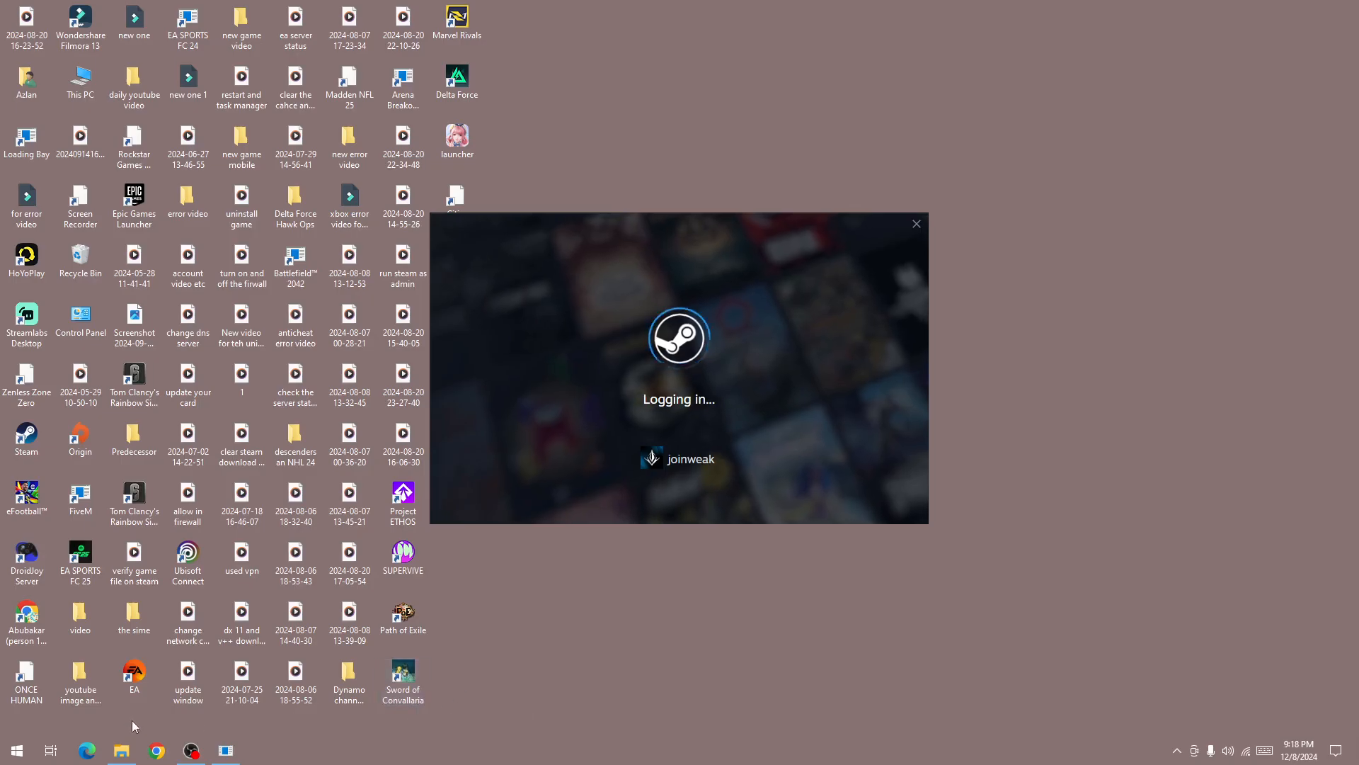
# Search Bing in Edge for 'path of exile 2 server status'.
pyautogui.click(86, 751)
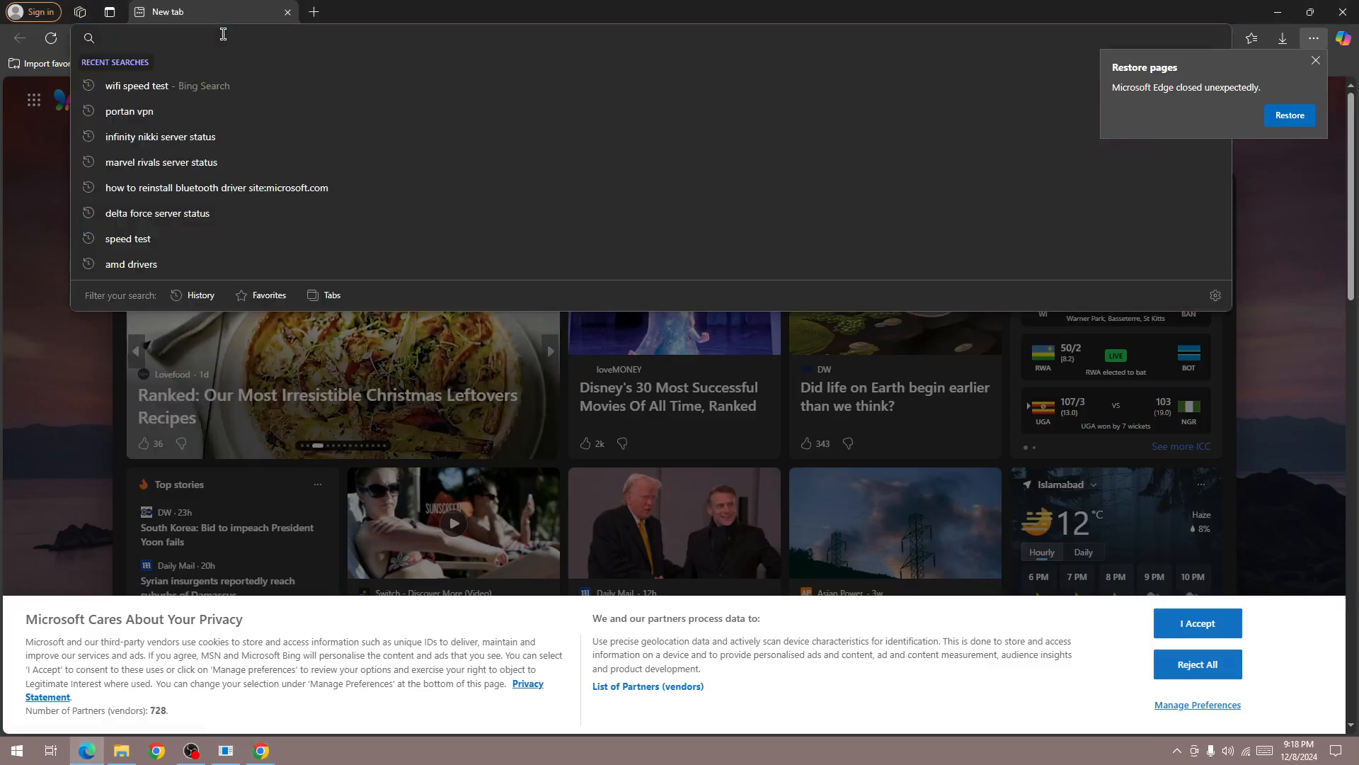
pyautogui.write('path of exi')
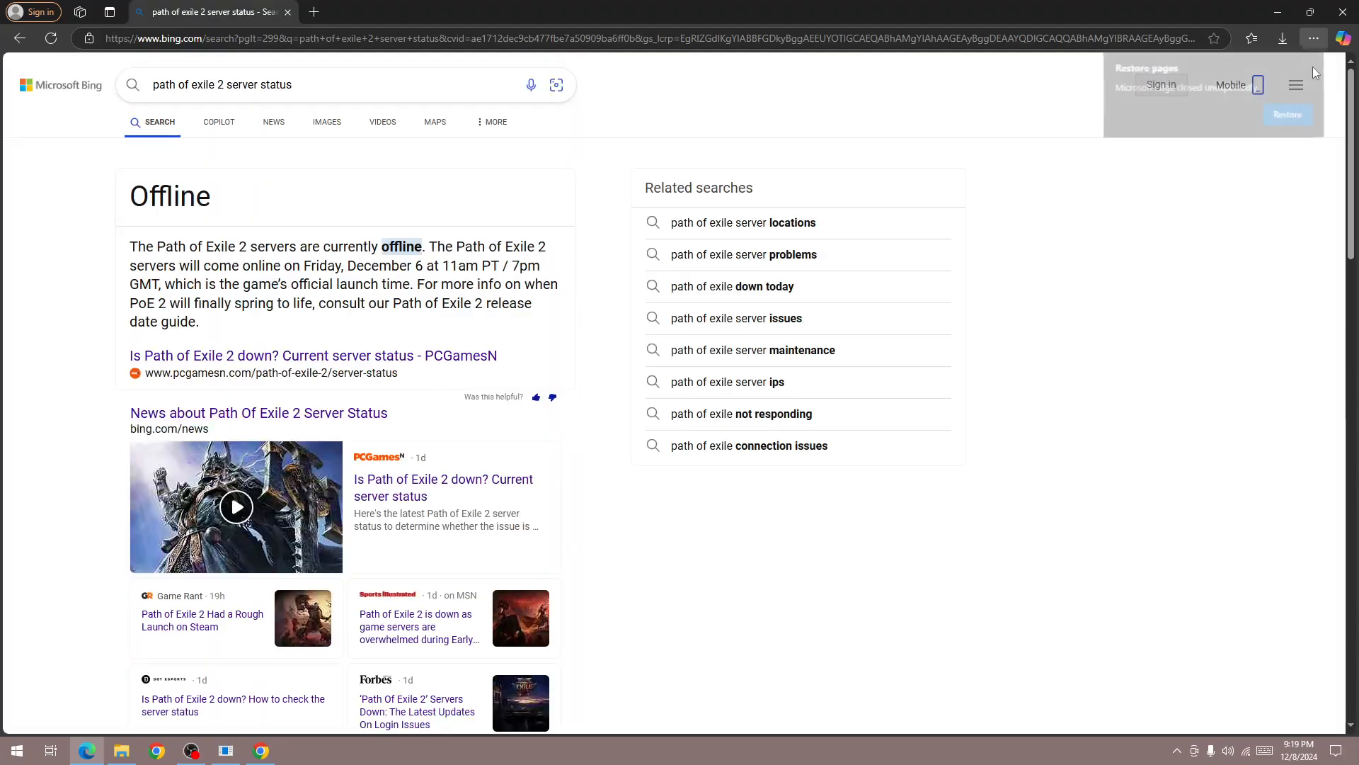
# Go down the results and load the poe2status.com status site.
pyautogui.scroll(-3)
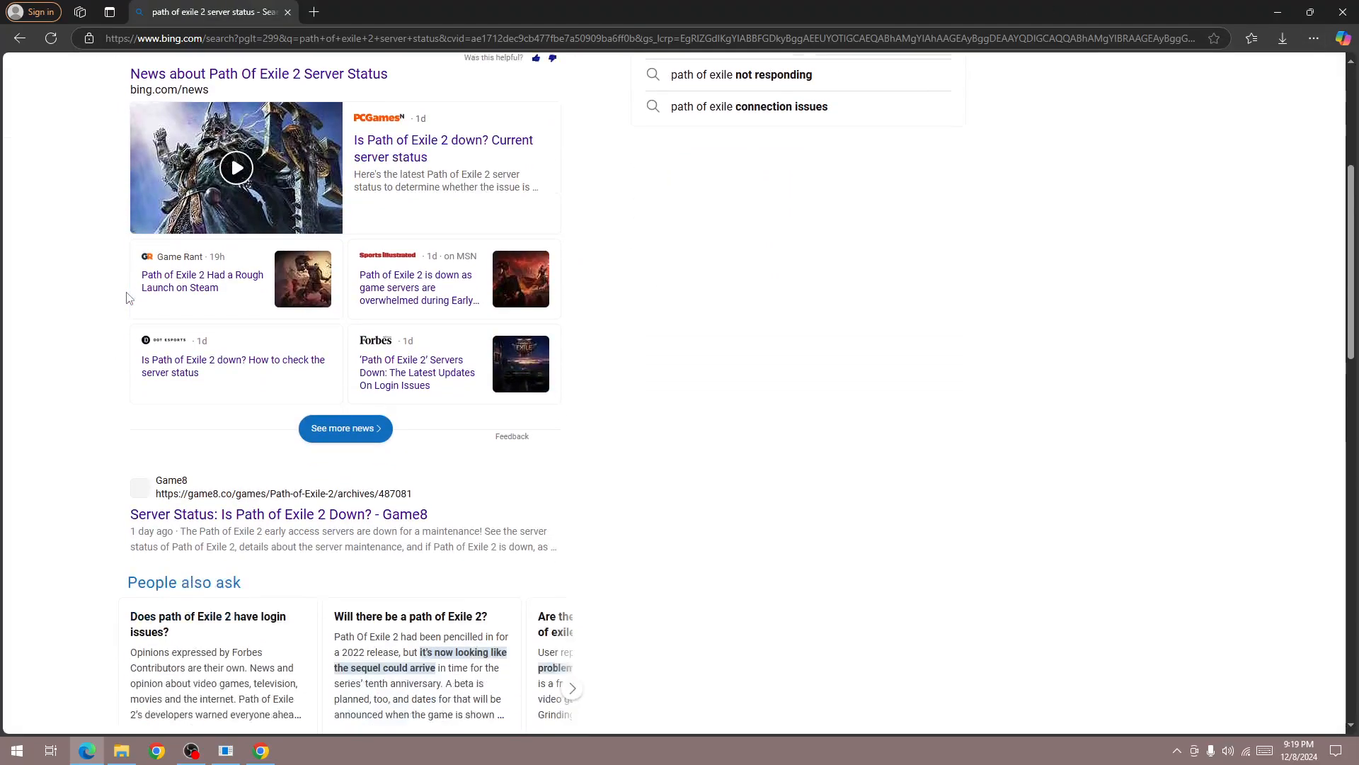
pyautogui.scroll(-3)
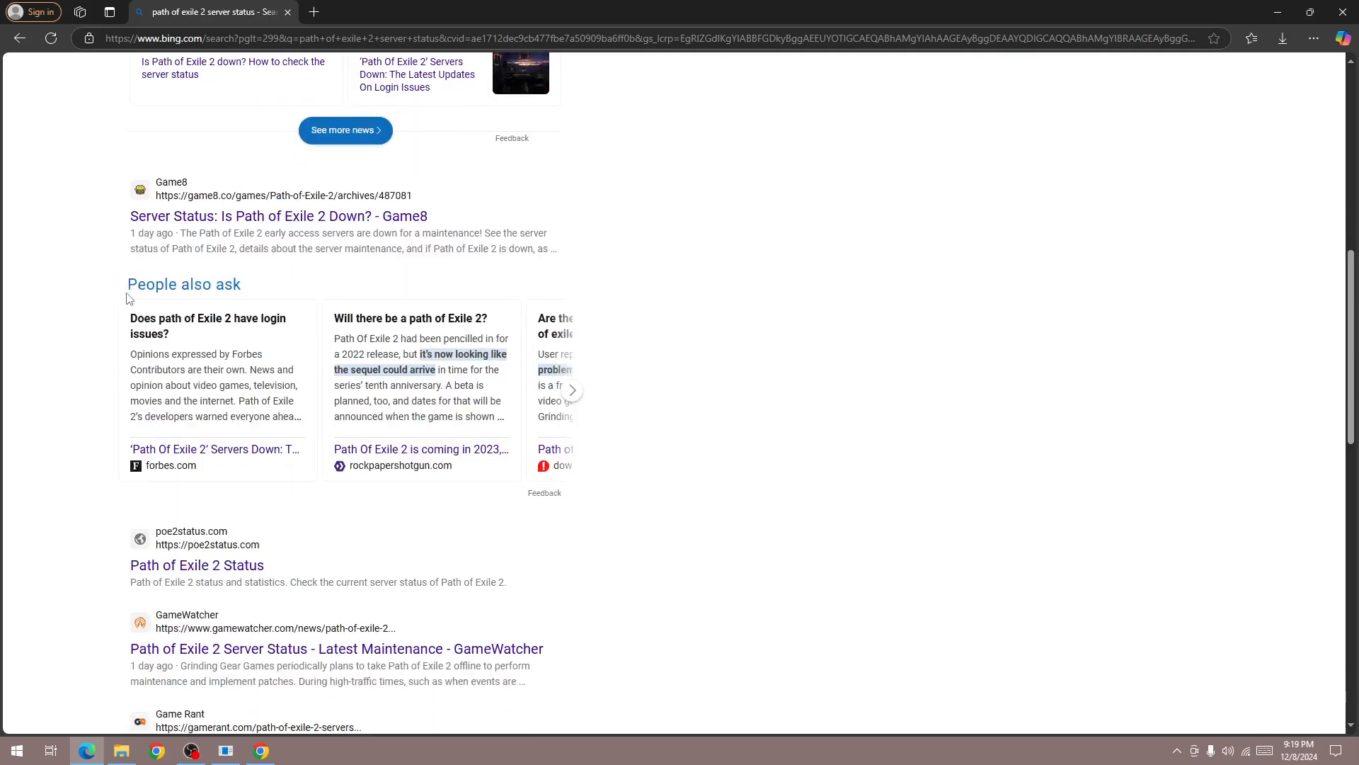
pyautogui.scroll(-3)
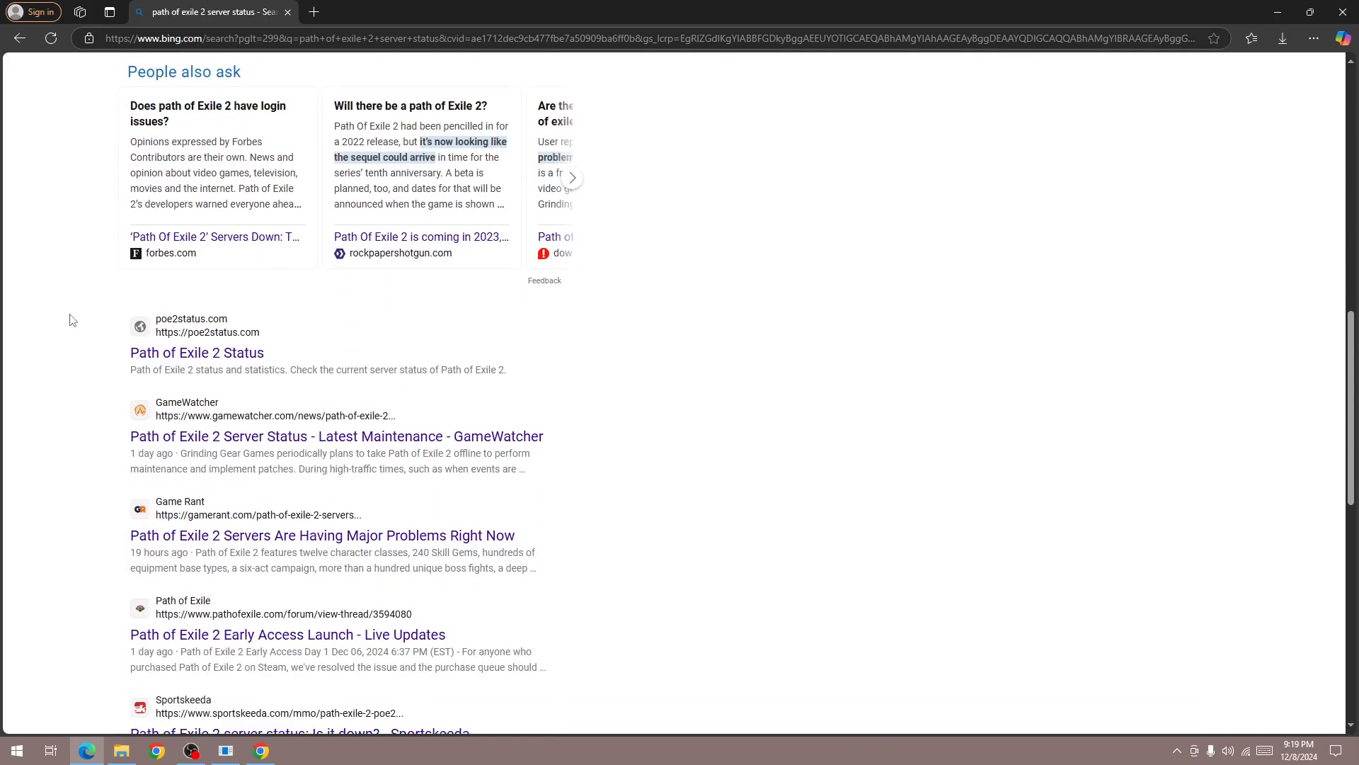
pyautogui.click(197, 352)
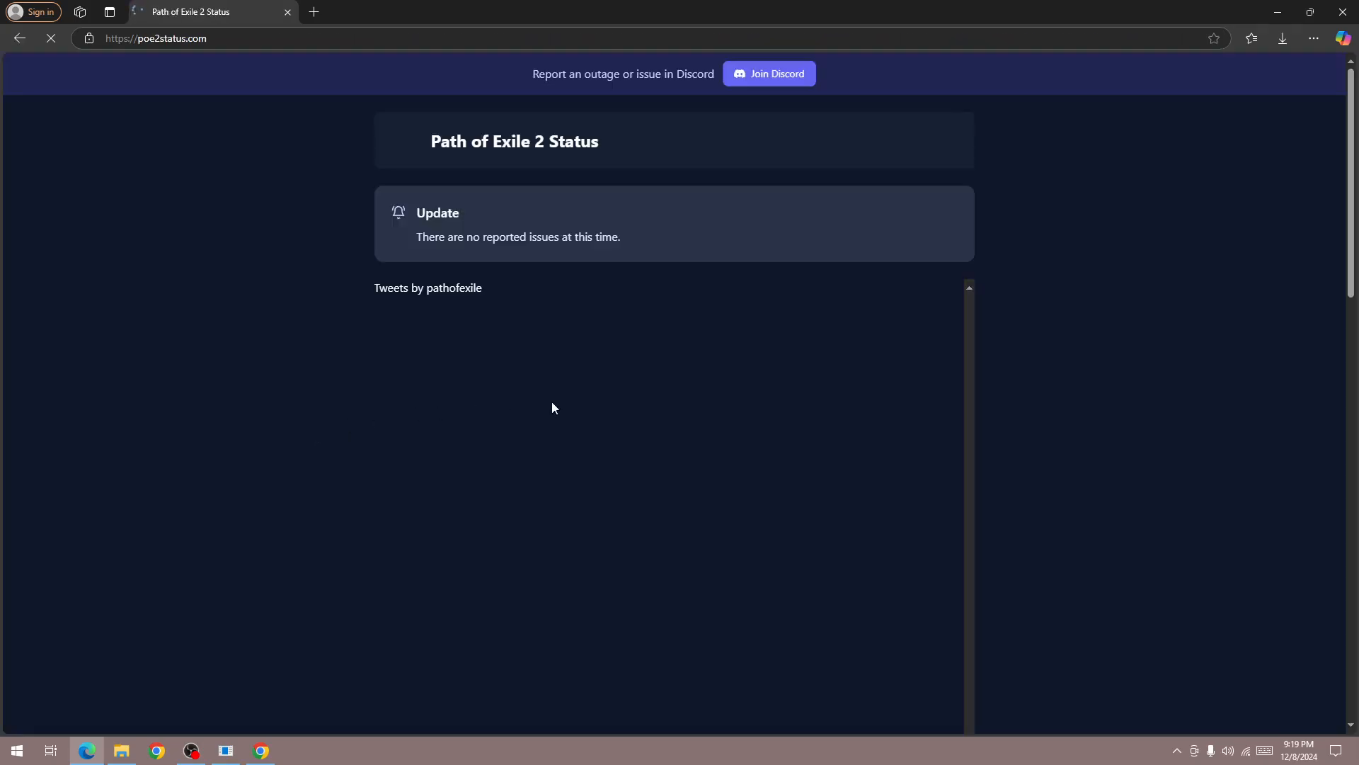
pyautogui.moveTo(731, 387)
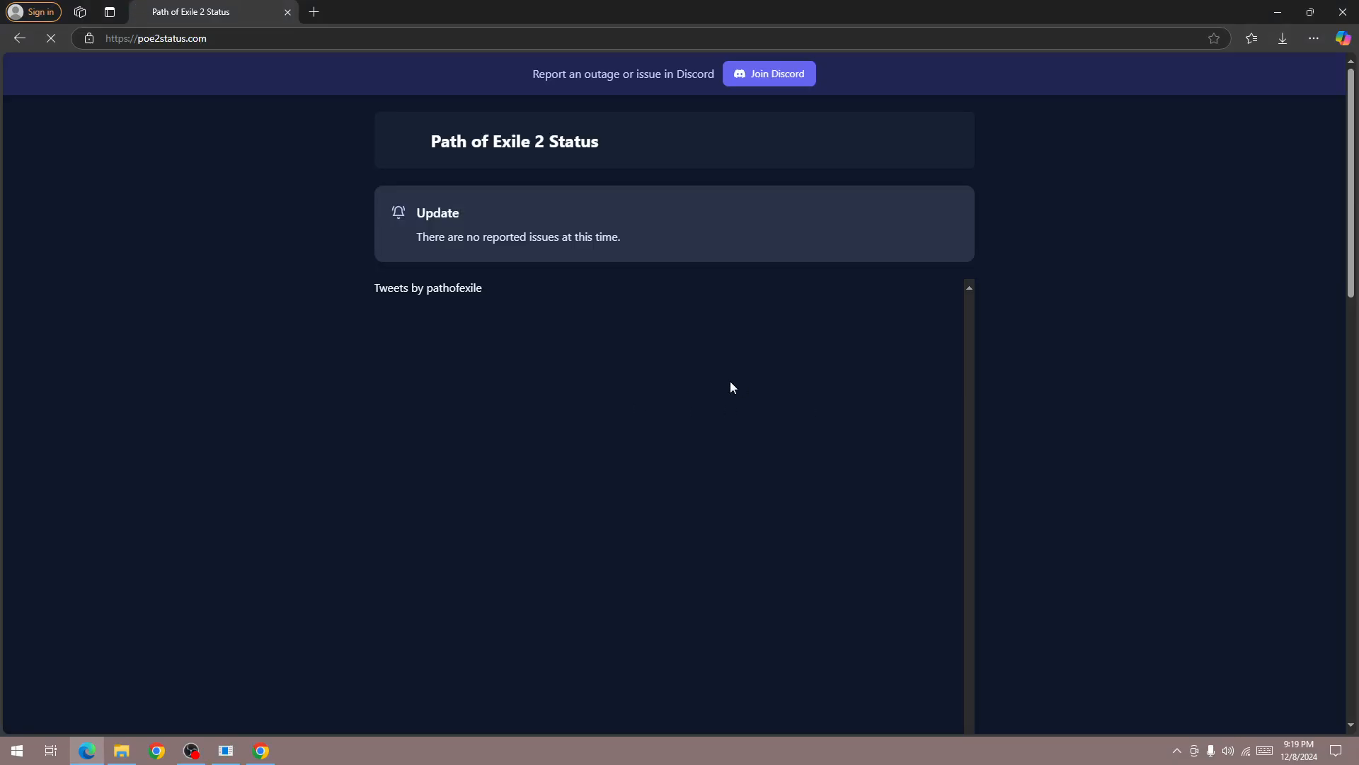
# Scroll the status page down to the Steam Player Count of 382,004.
pyautogui.scroll(-3)
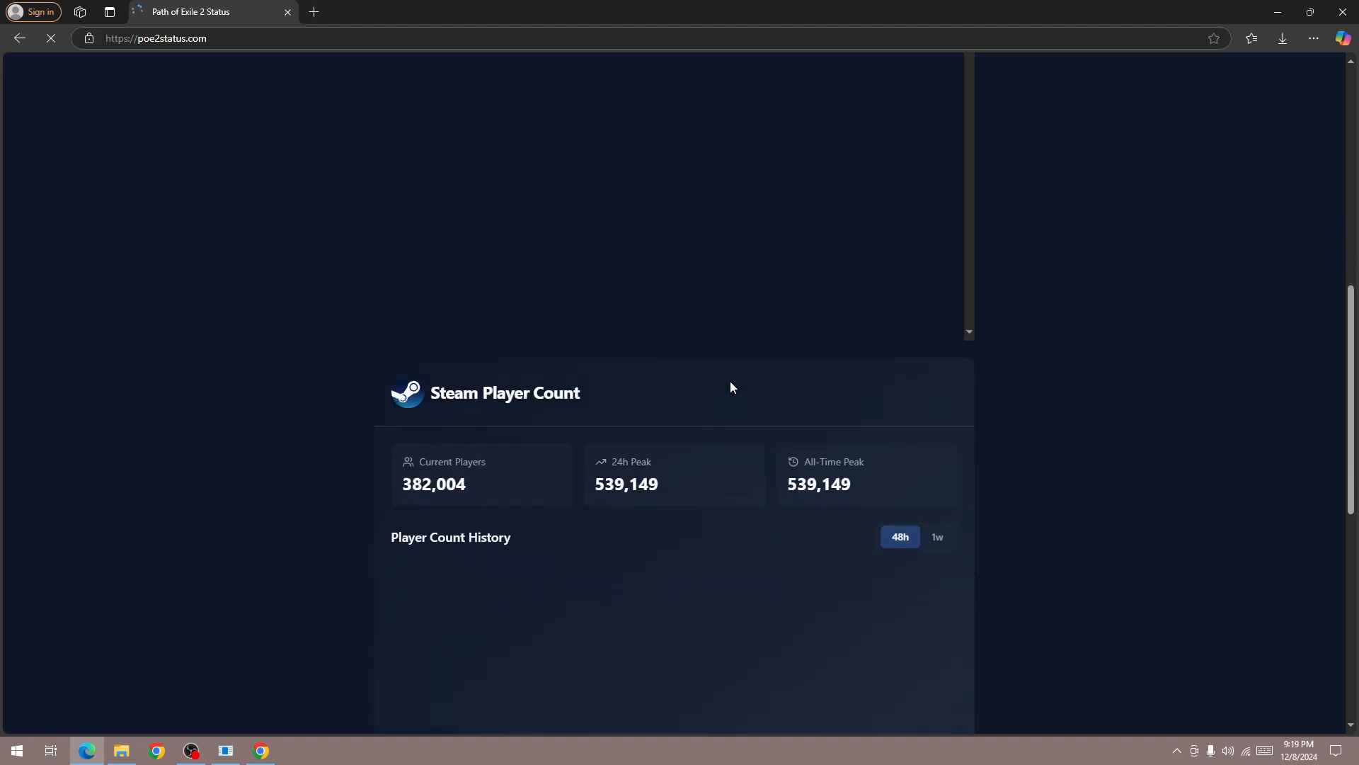
pyautogui.scroll(-3)
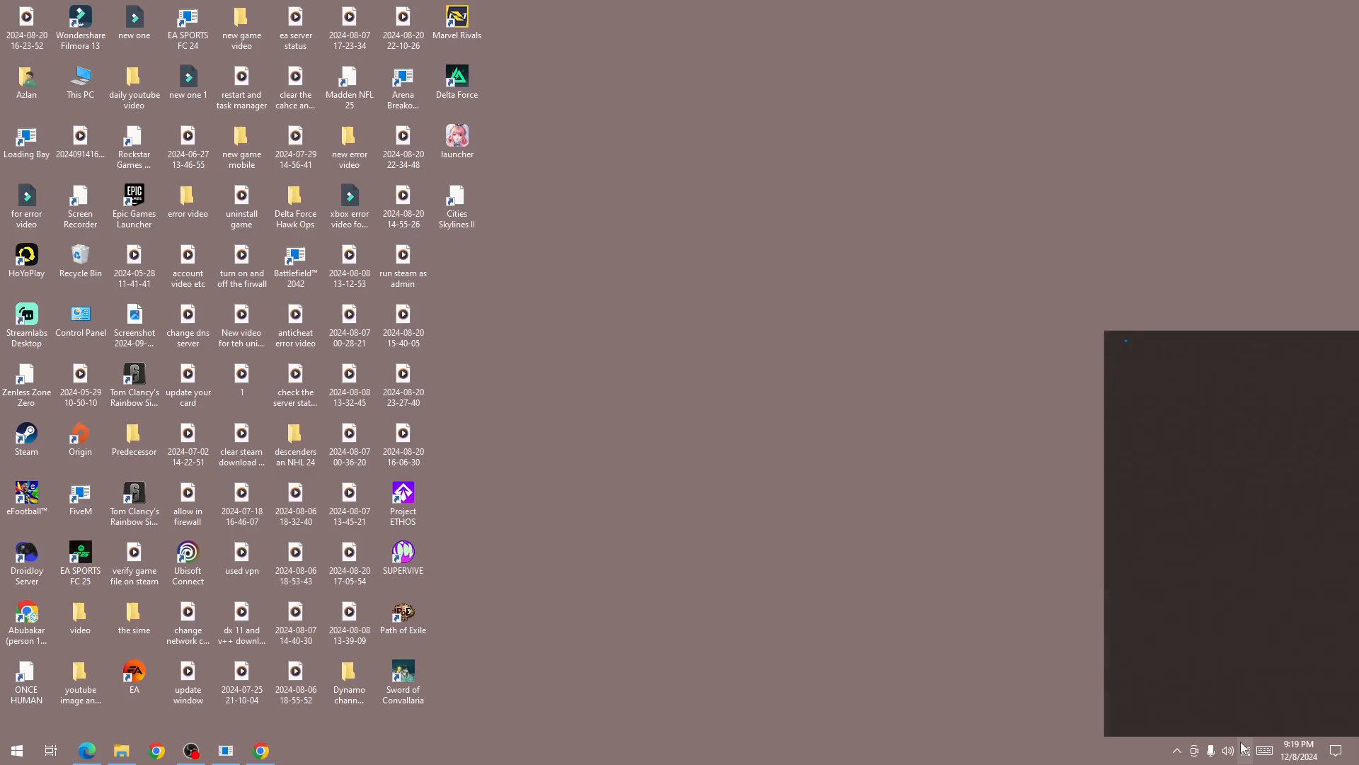
pyautogui.click(1246, 751)
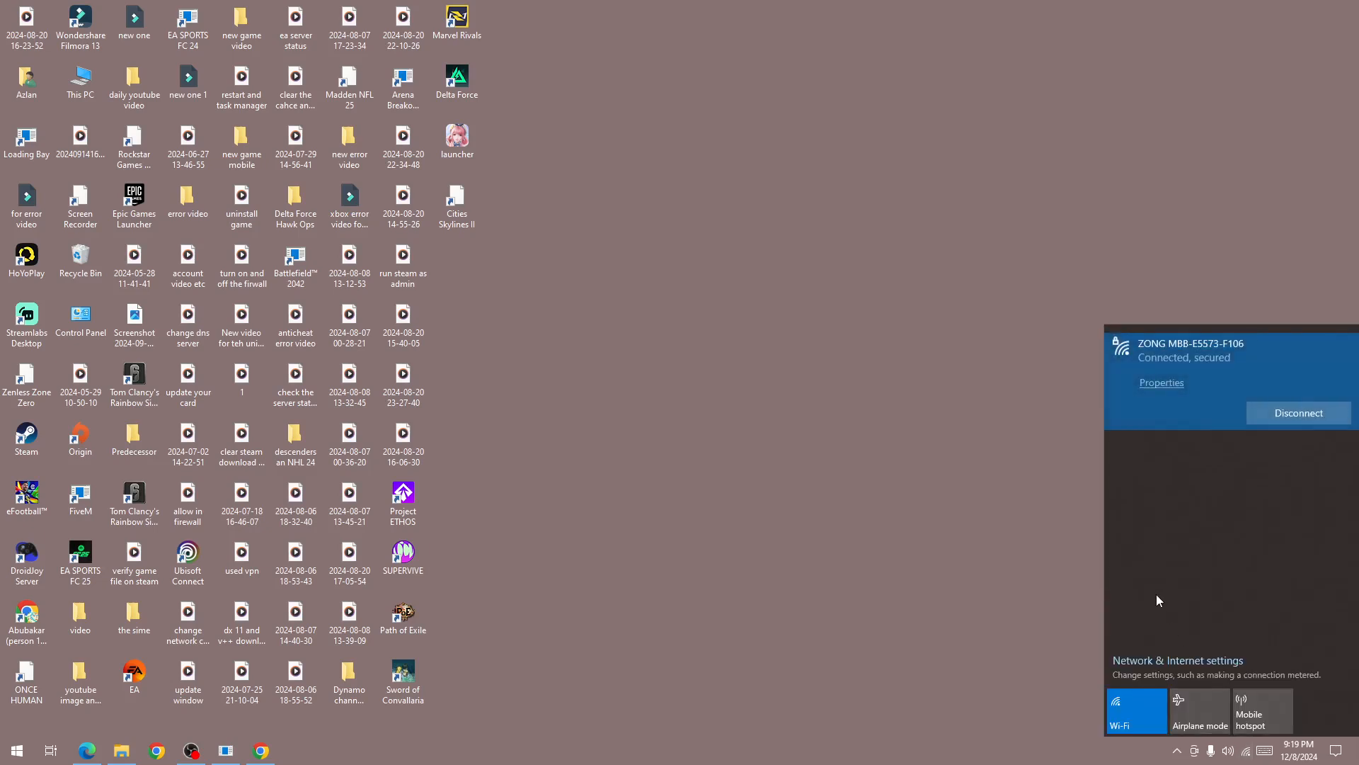
pyautogui.moveTo(1115, 584)
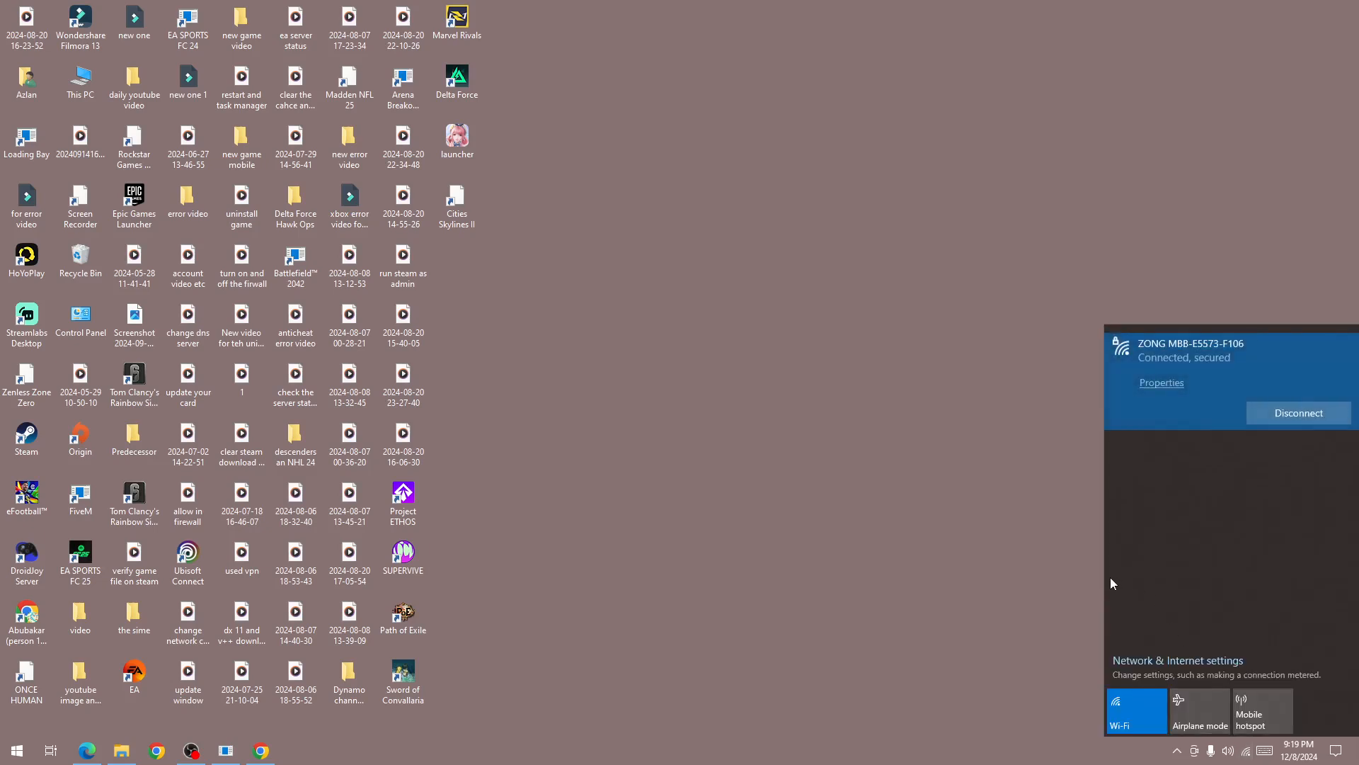
pyautogui.moveTo(978, 515)
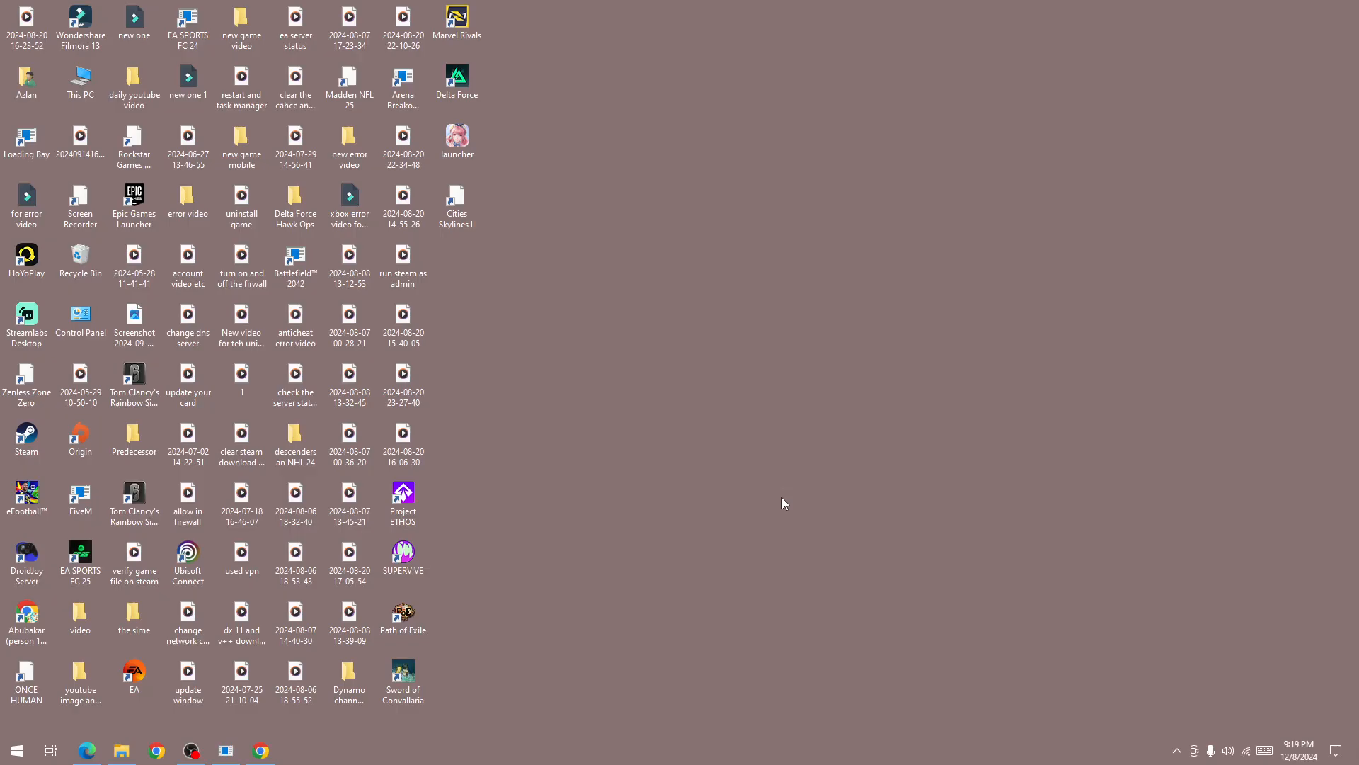
pyautogui.moveTo(590, 580)
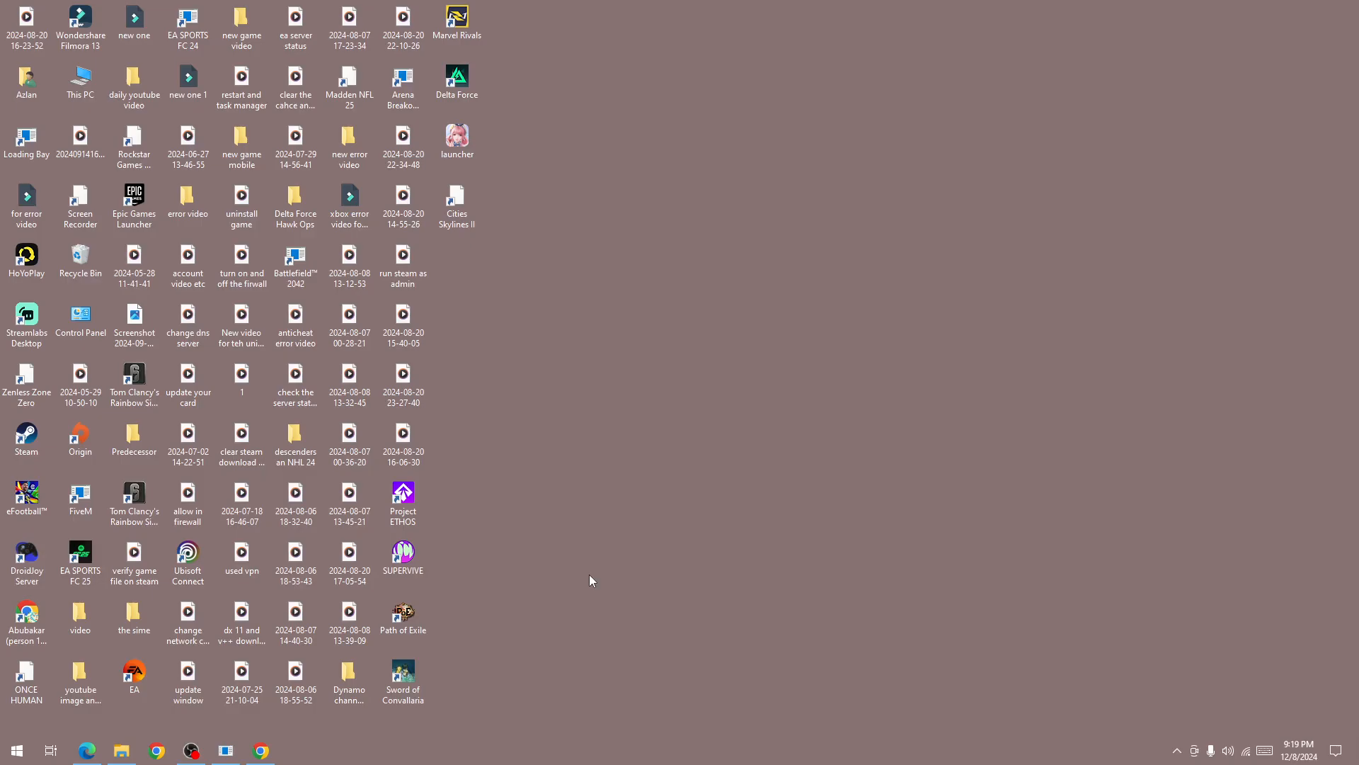
# Launch Control Panel from the Run box with 'control panel'.
pyautogui.write('control panel')
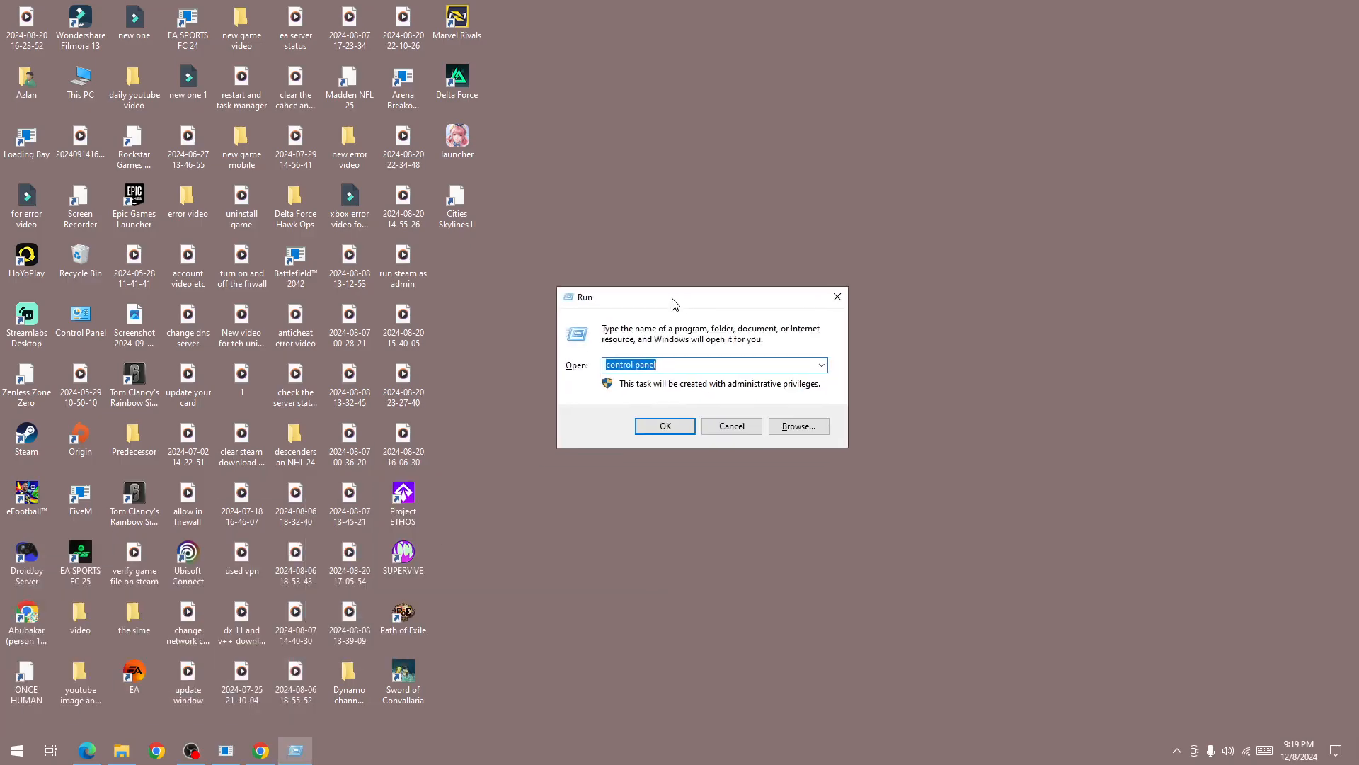
pyautogui.click(664, 426)
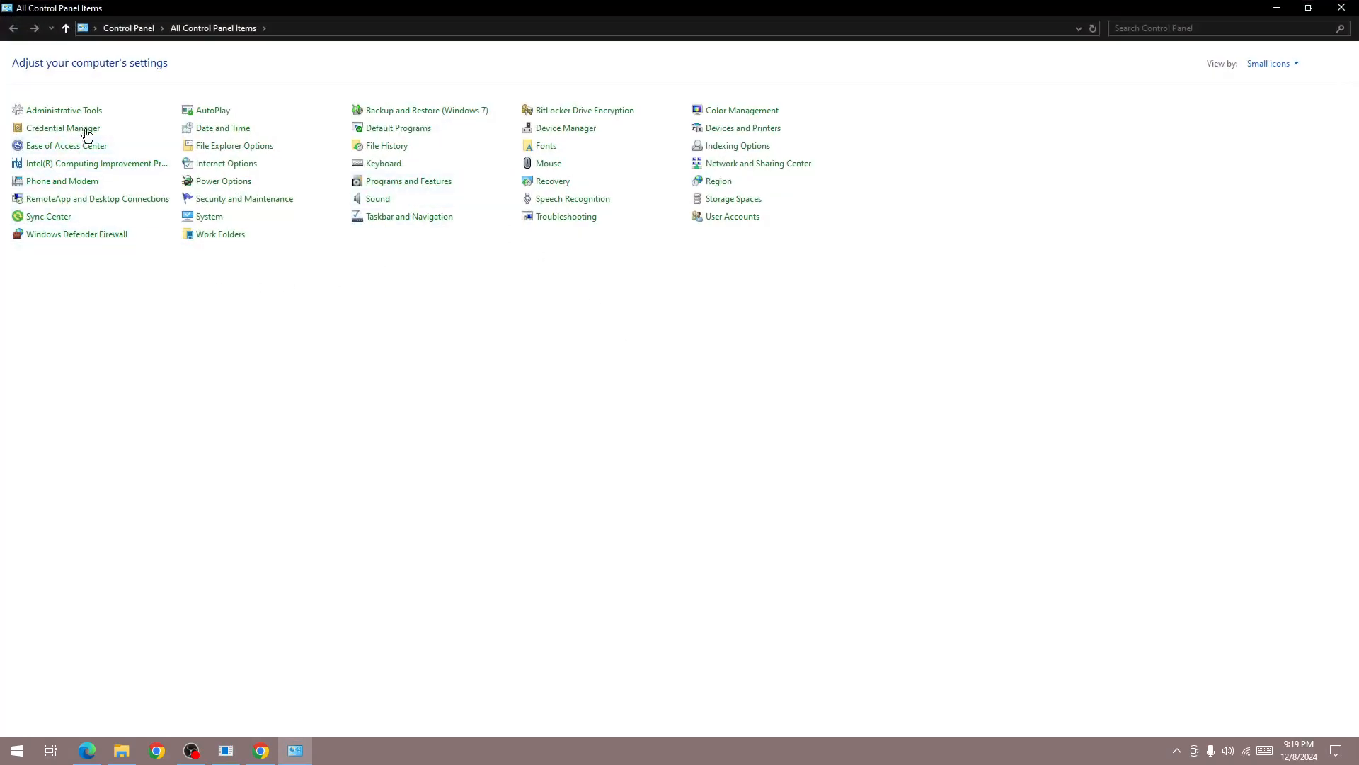
pyautogui.moveTo(178, 183)
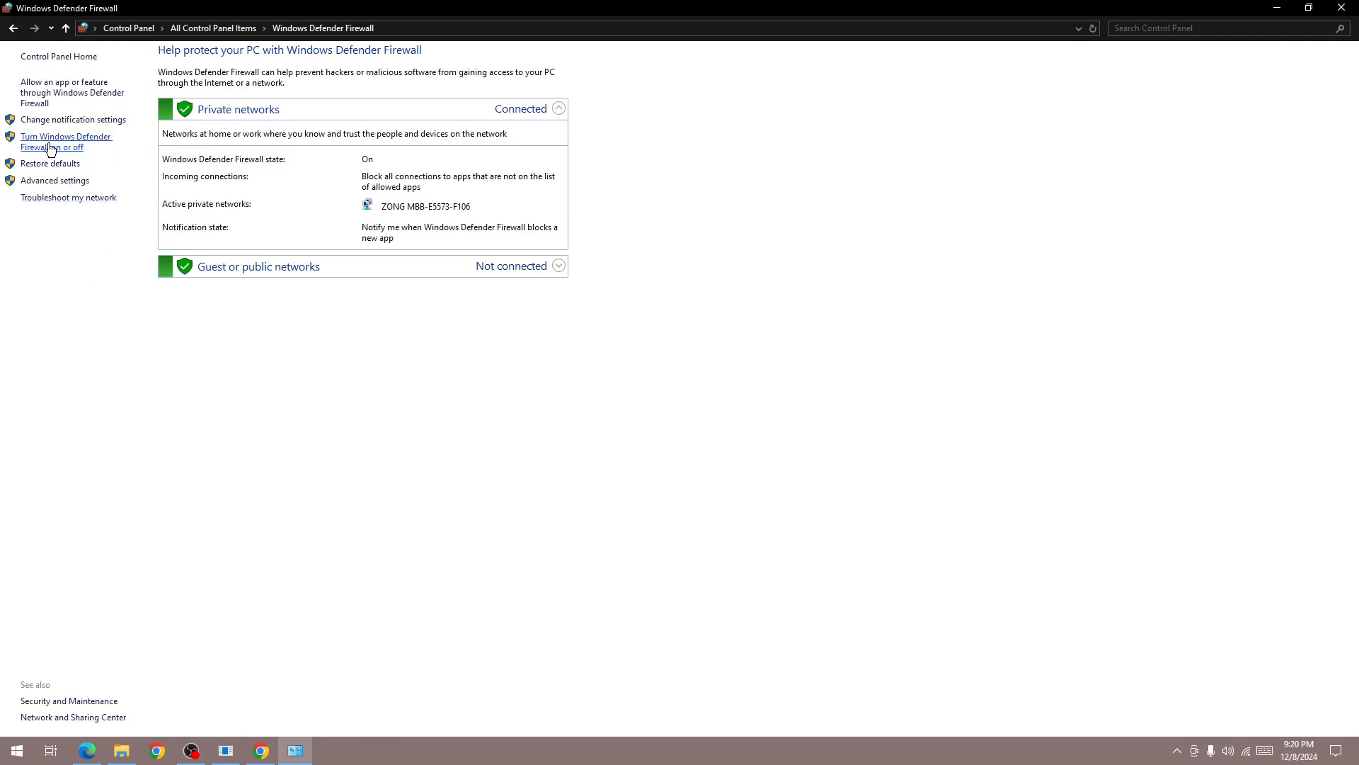
# Turn Windows Defender Firewall off for private and public networks and confirm with OK.
pyautogui.click(65, 142)
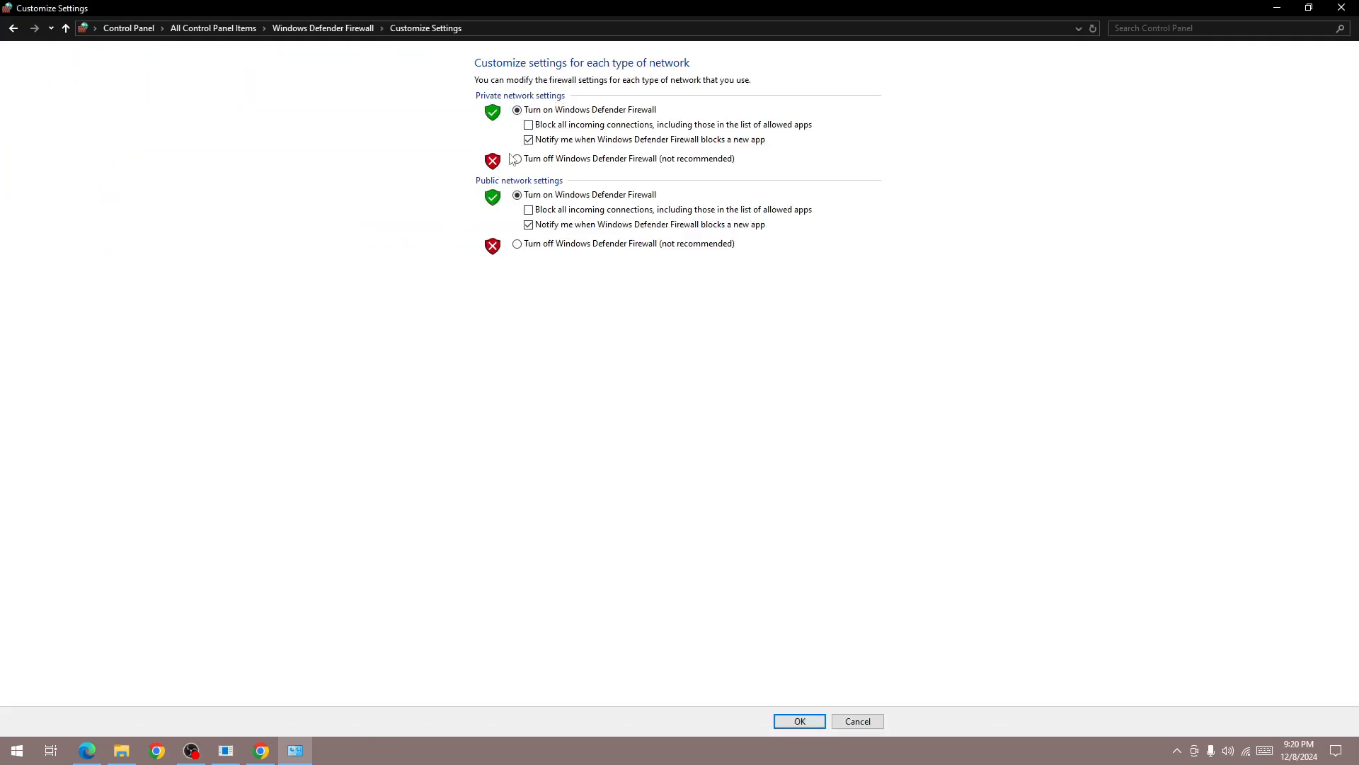
pyautogui.click(516, 159)
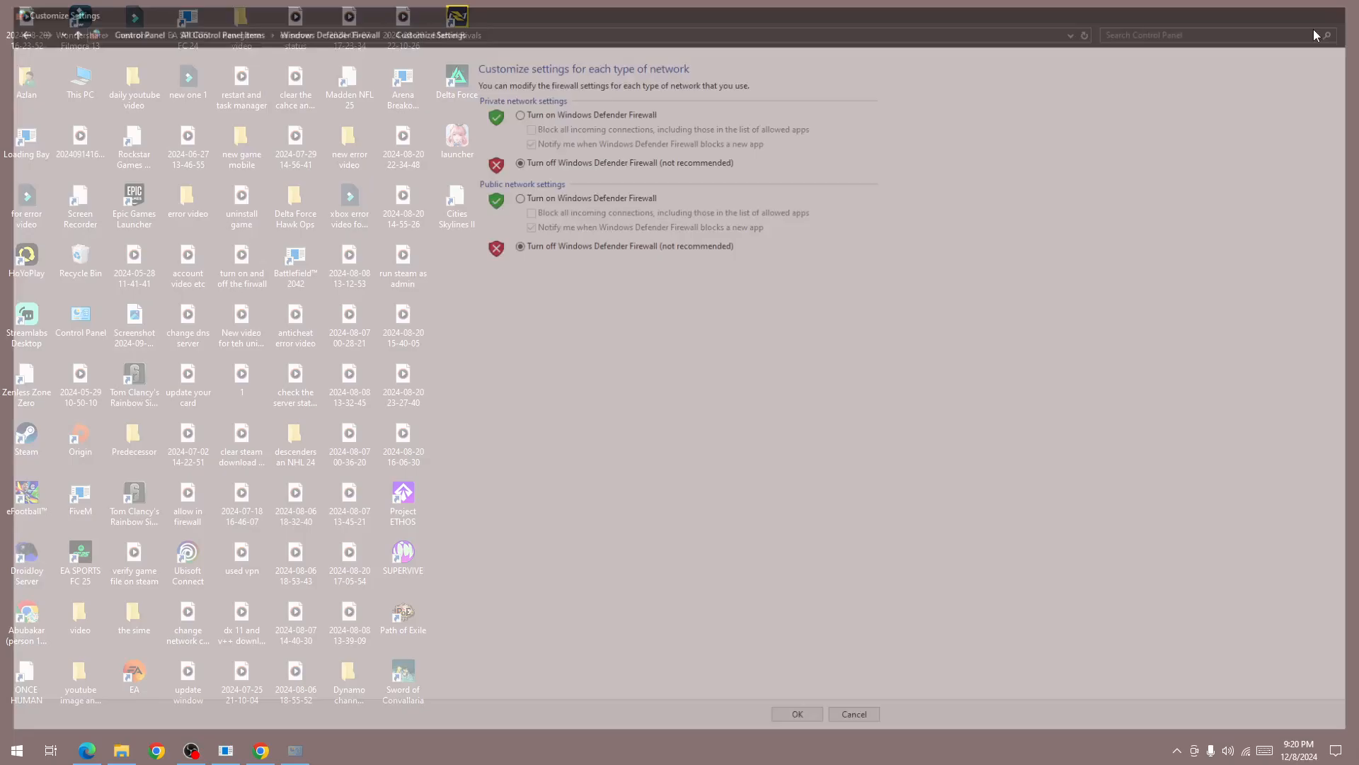
pyautogui.click(794, 714)
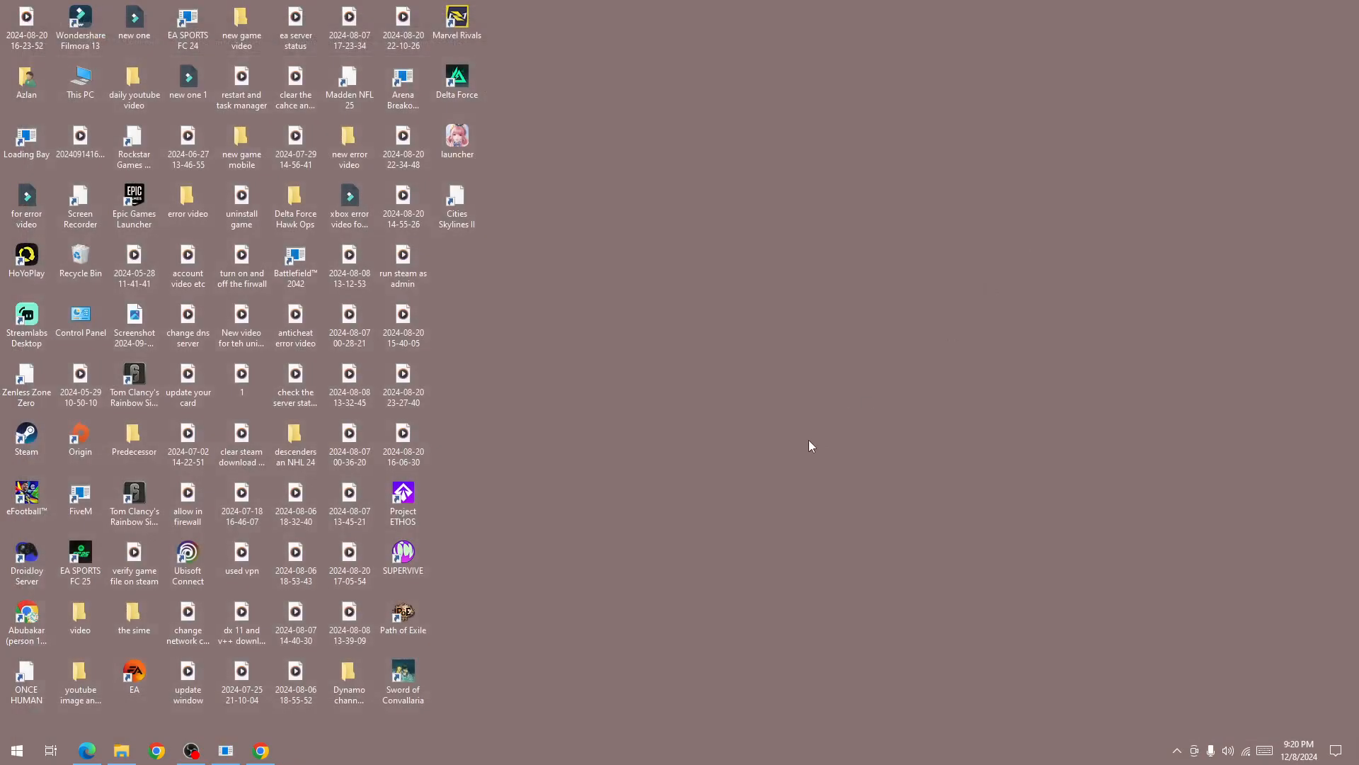
pyautogui.moveTo(671, 516)
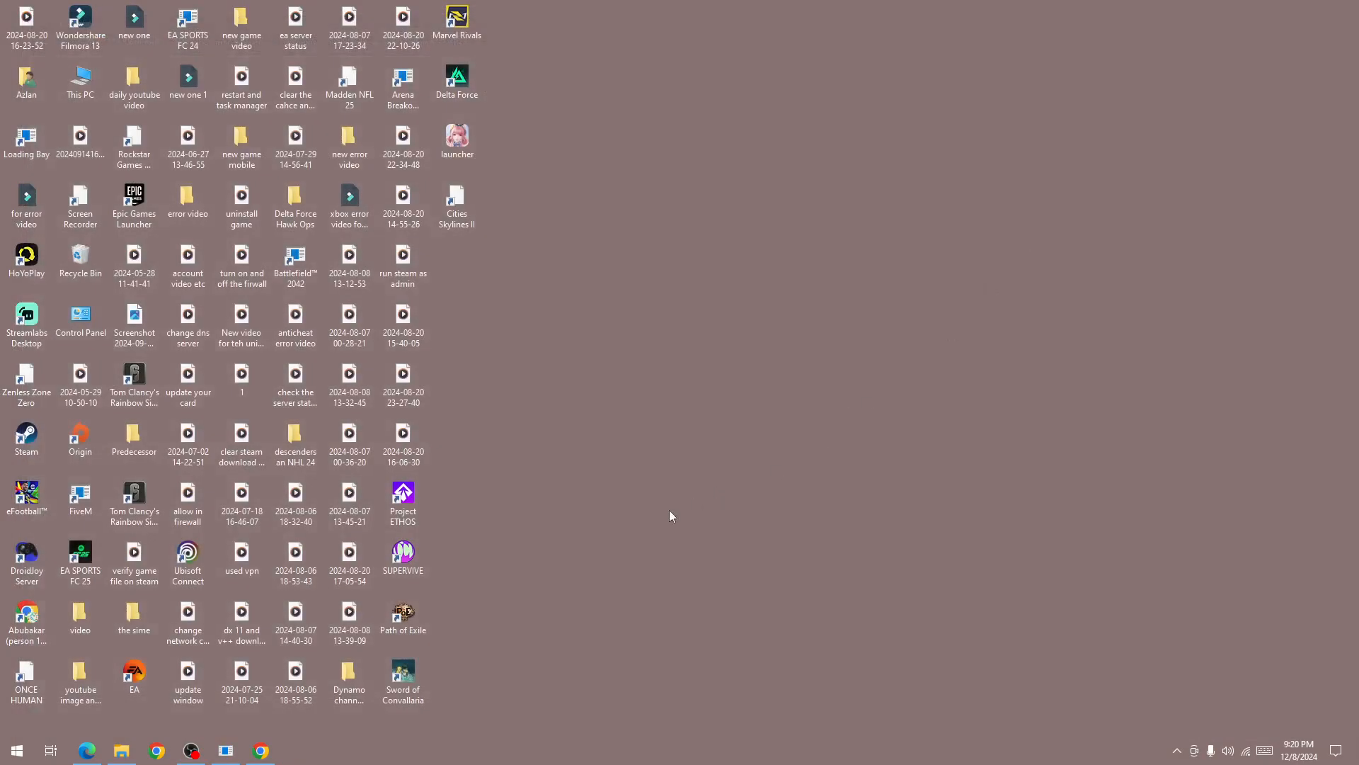
pyautogui.click(191, 750)
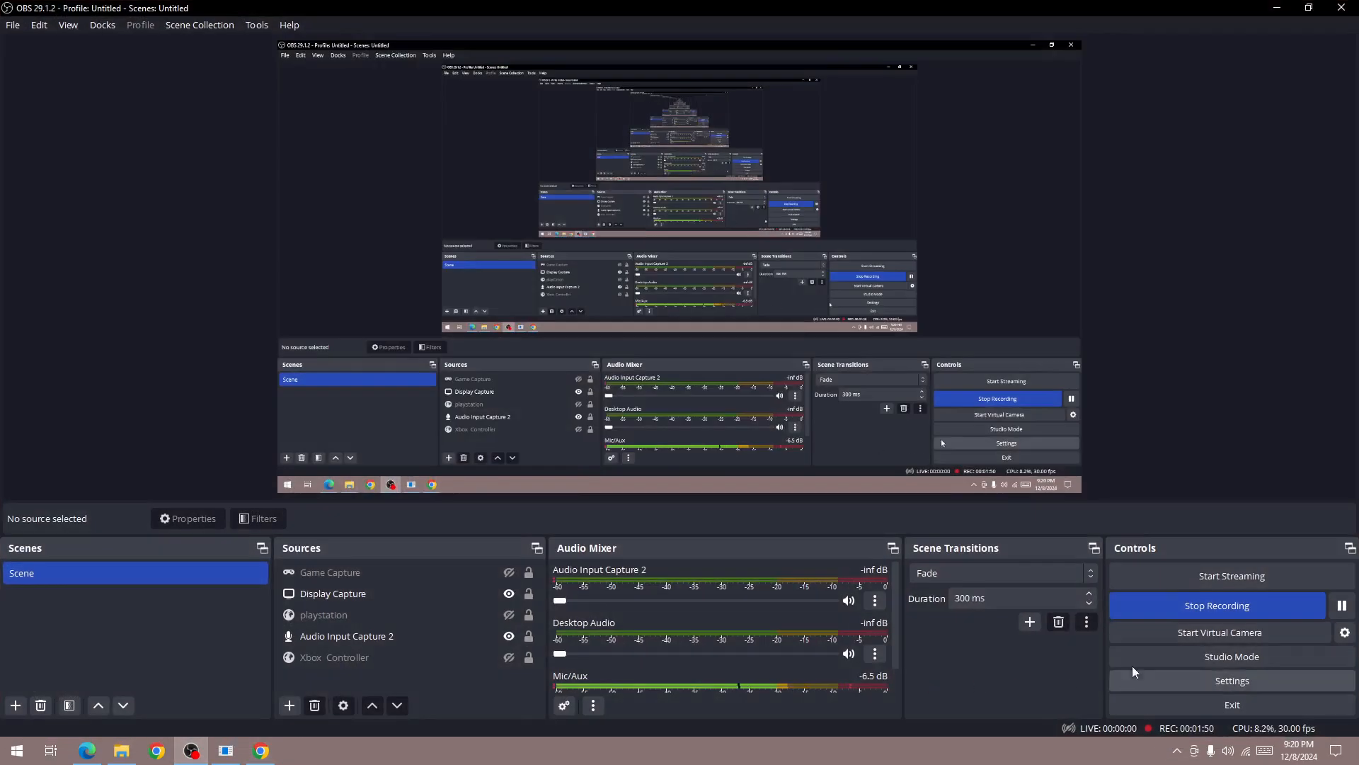